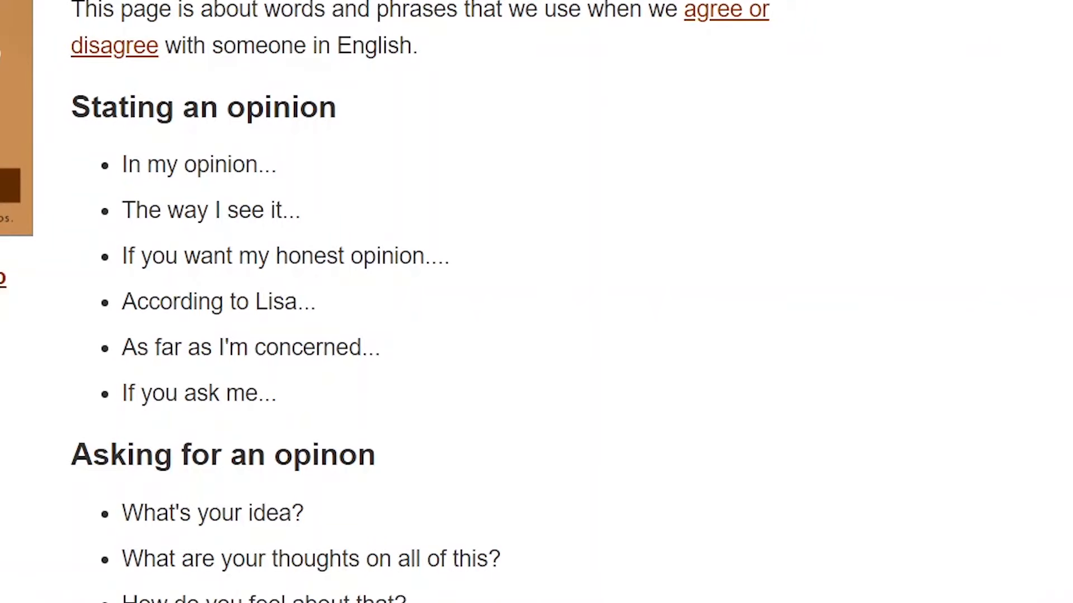
Step: Scroll to the new question and pick Paragraph from its question type dropdown
{"action": "scroll", "scroll_direction": "down", "scroll_amount": 3}
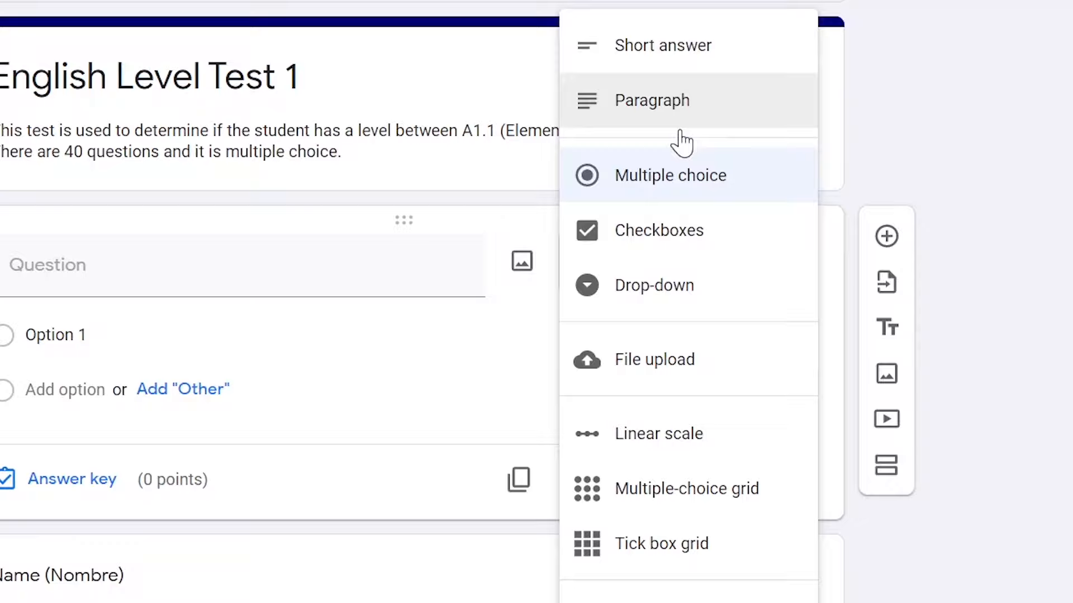
{"action": "mouse_move", "coordinate": [732, 128]}
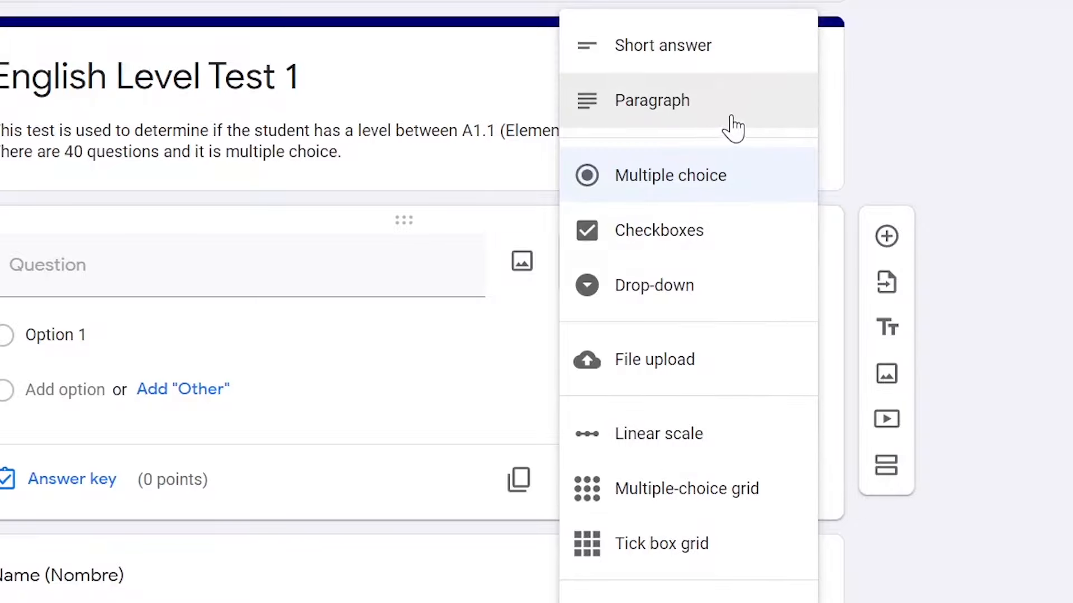
{"action": "left_click", "coordinate": [561, 85]}
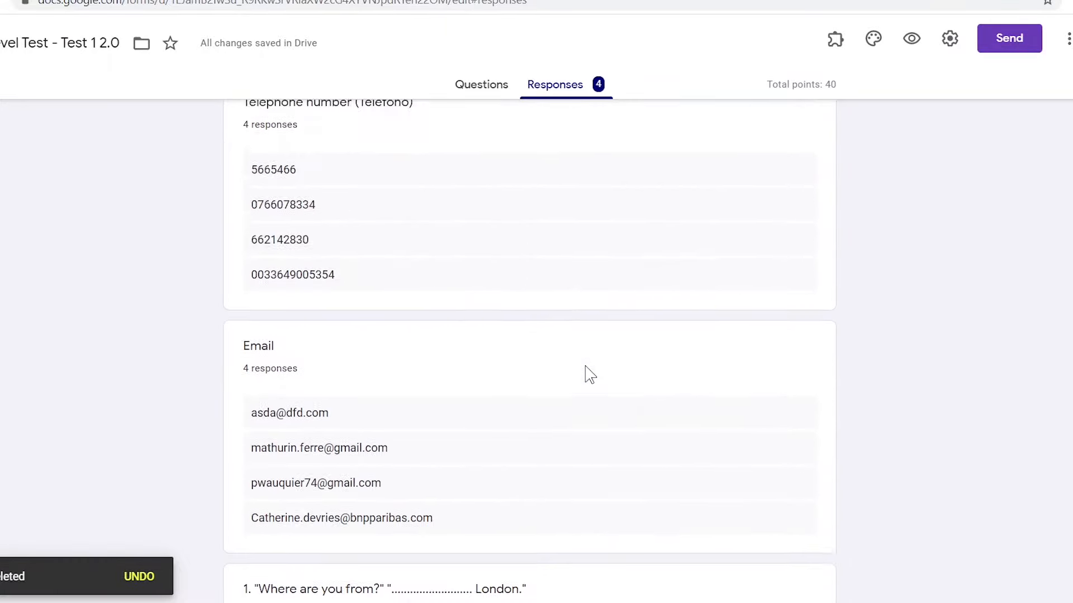
Step: Scroll through the summary charts of the four responses for each test question
{"action": "scroll", "scroll_direction": "down", "scroll_amount": 3}
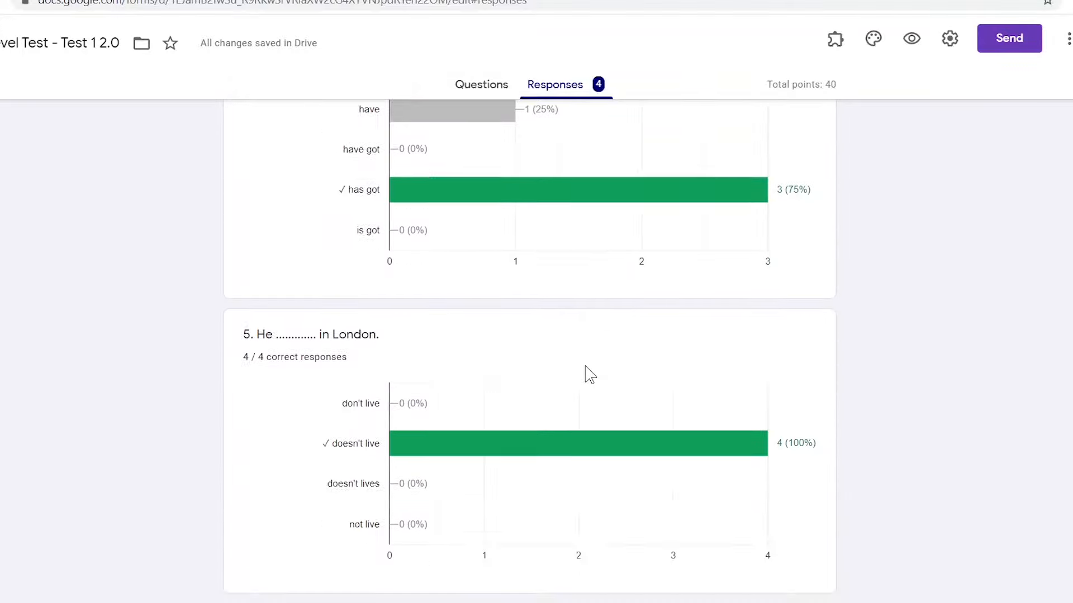
{"action": "scroll", "scroll_direction": "down", "scroll_amount": 3}
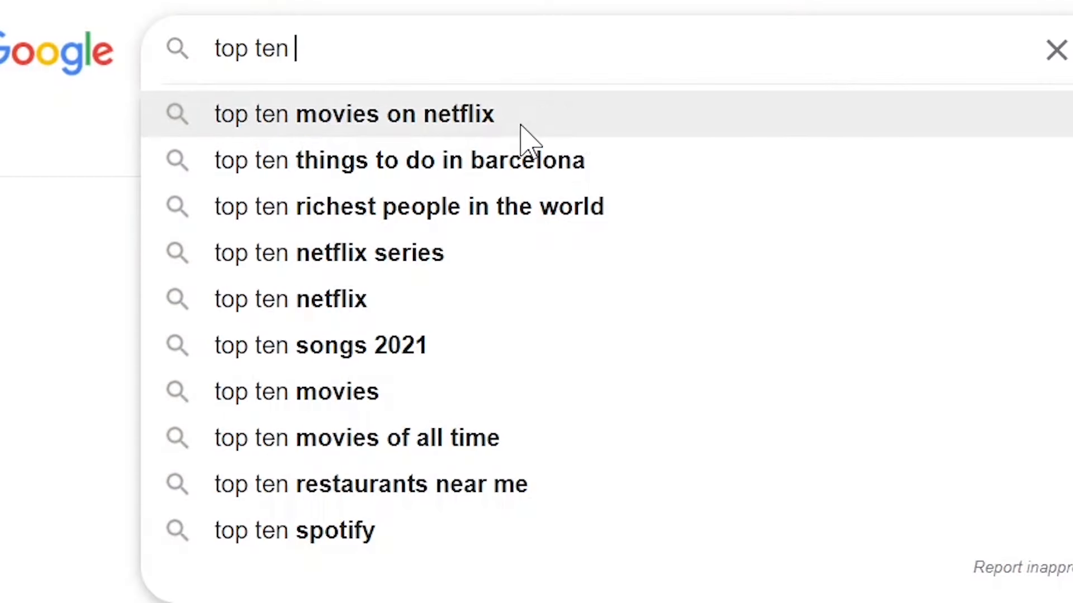
{"action": "mouse_move", "coordinate": [486, 410]}
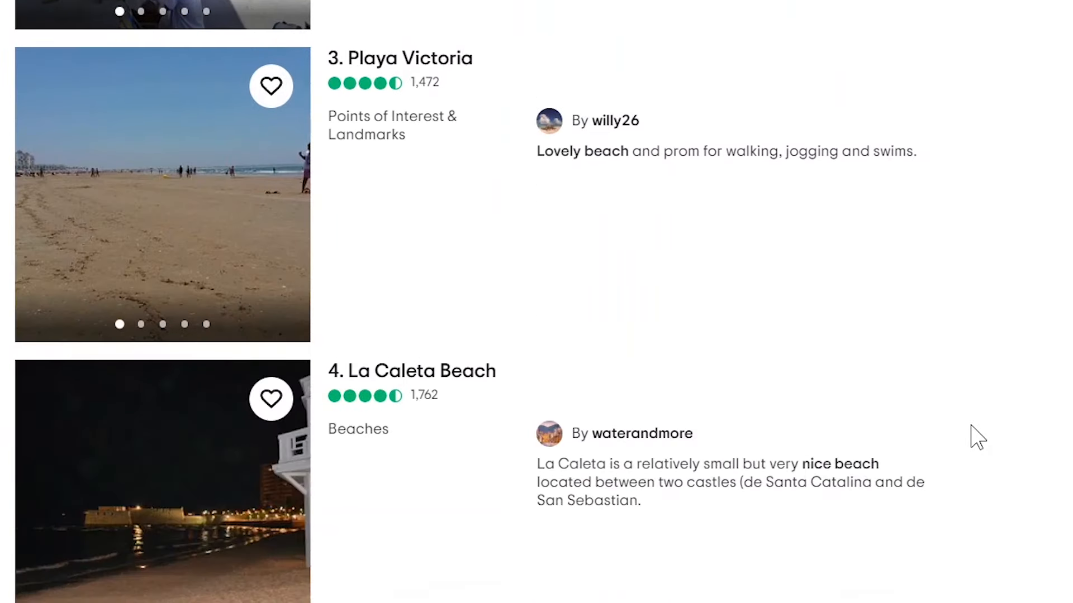
Step: Scroll the Cadiz attractions list past Playa Victoria and La Caleta to the Museum of Cadiz
{"action": "scroll", "scroll_direction": "down", "scroll_amount": 3}
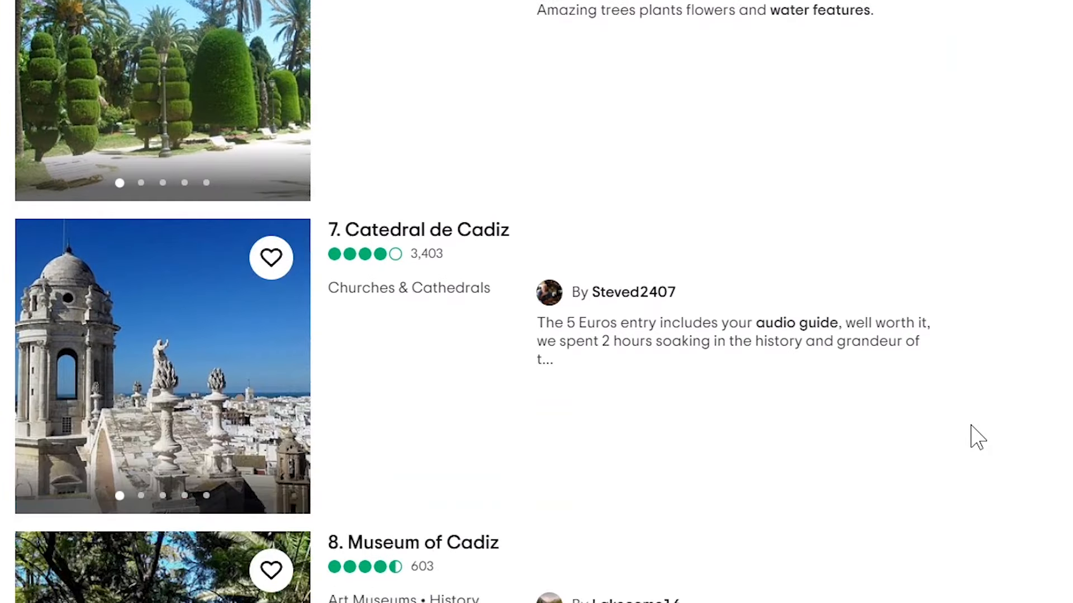